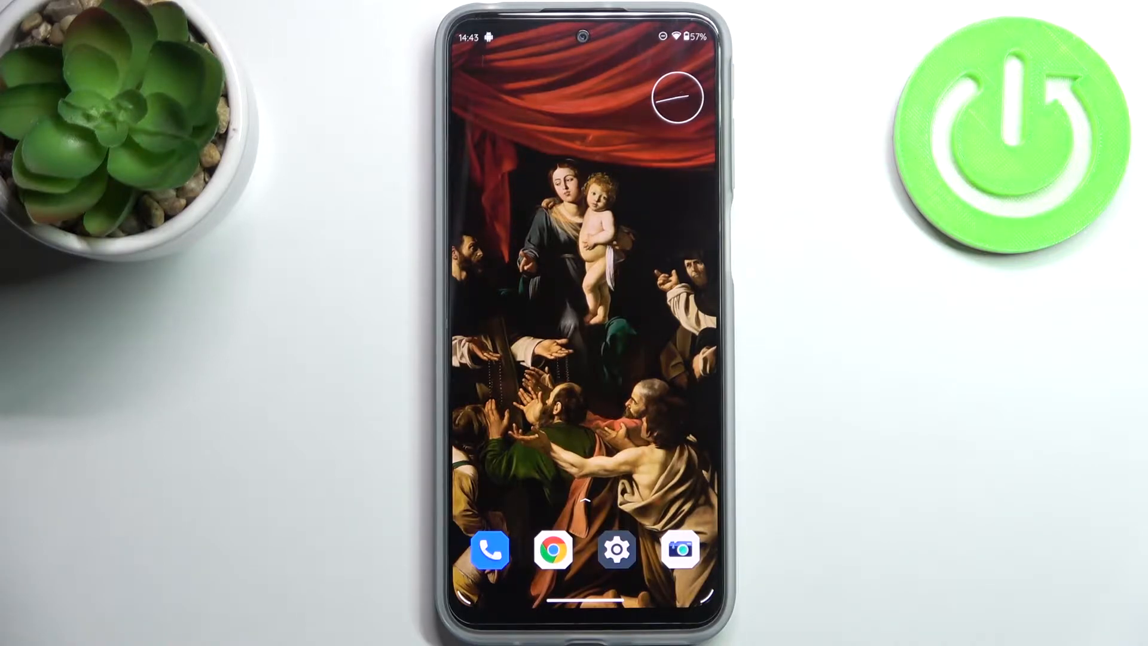
# - Open the Phone app's dial pad to enter the CQATest code
pyautogui.click(490, 549)
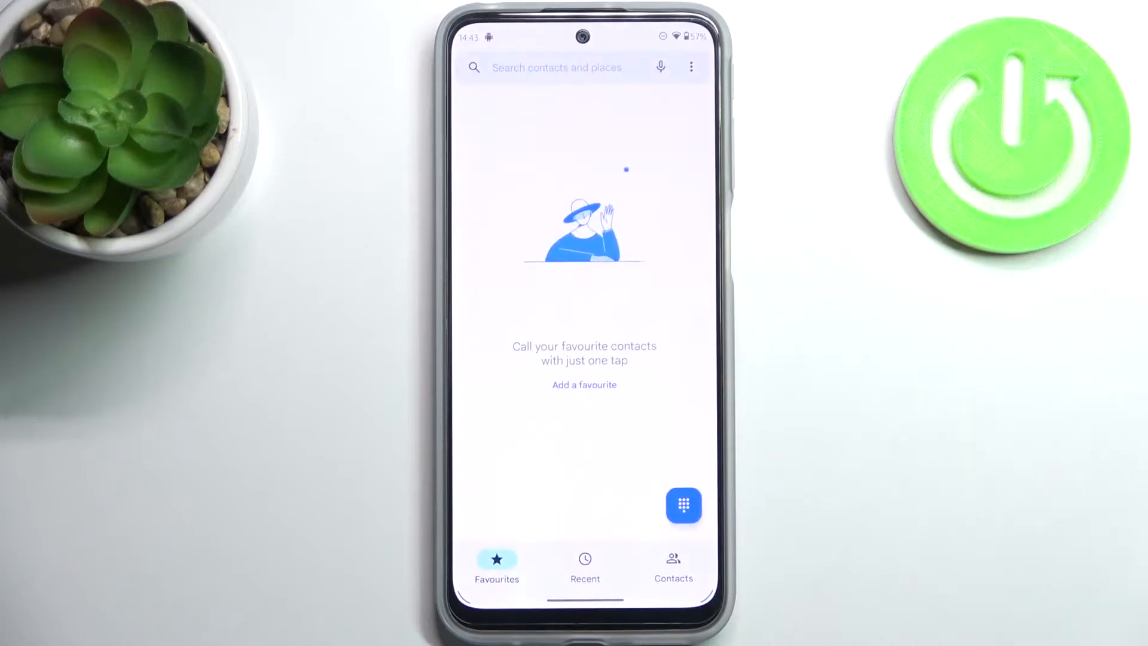
pyautogui.click(683, 505)
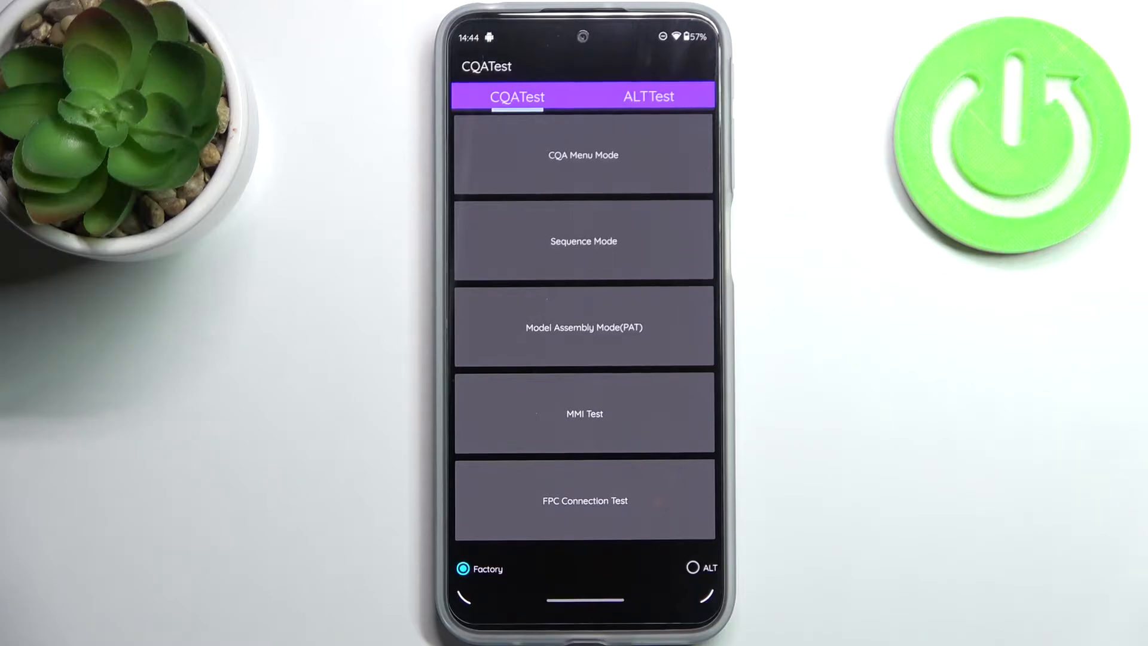
# - Open CQA Menu Mode and scroll through the hardware tests from Audio to WLAN
pyautogui.click(584, 154)
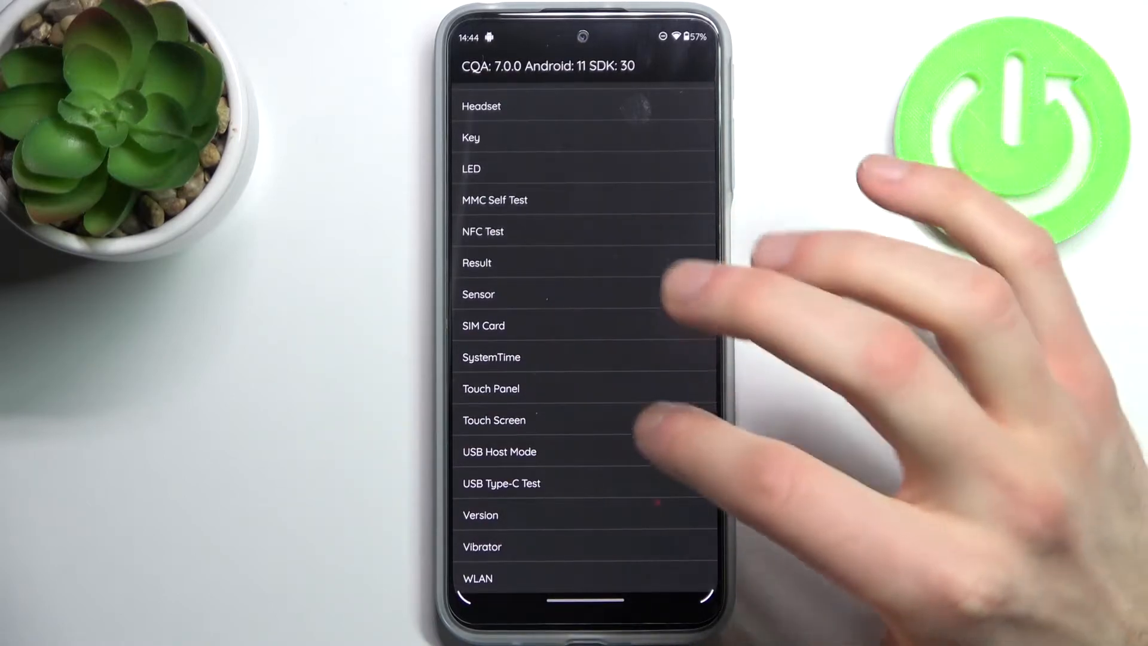
pyautogui.scroll(-3)
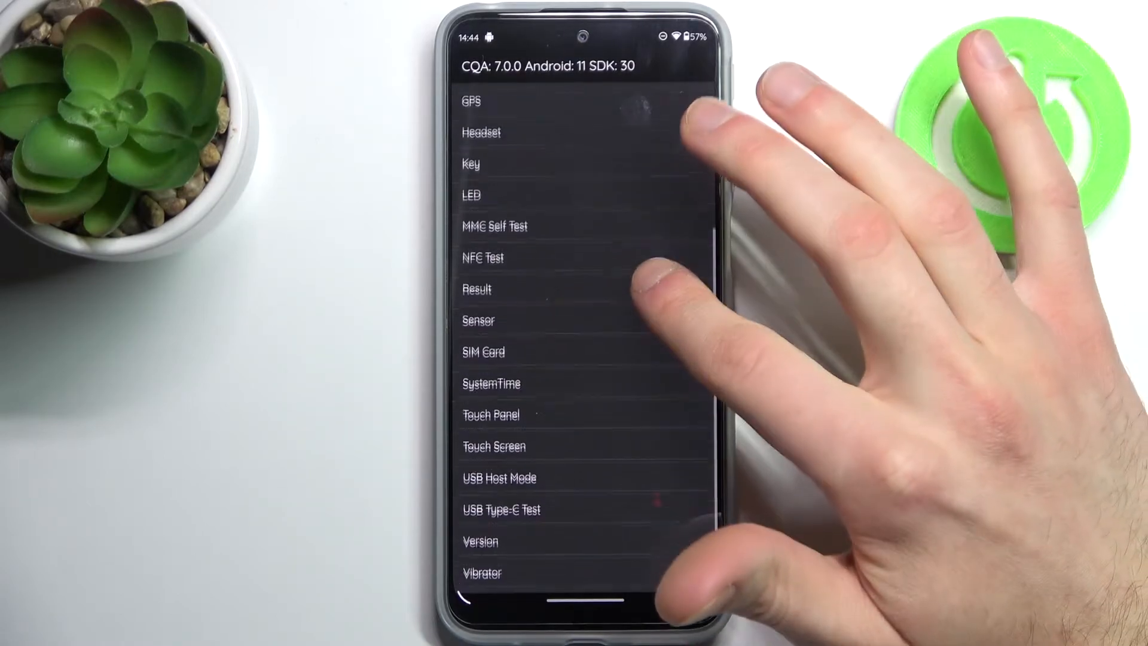
pyautogui.scroll(-3)
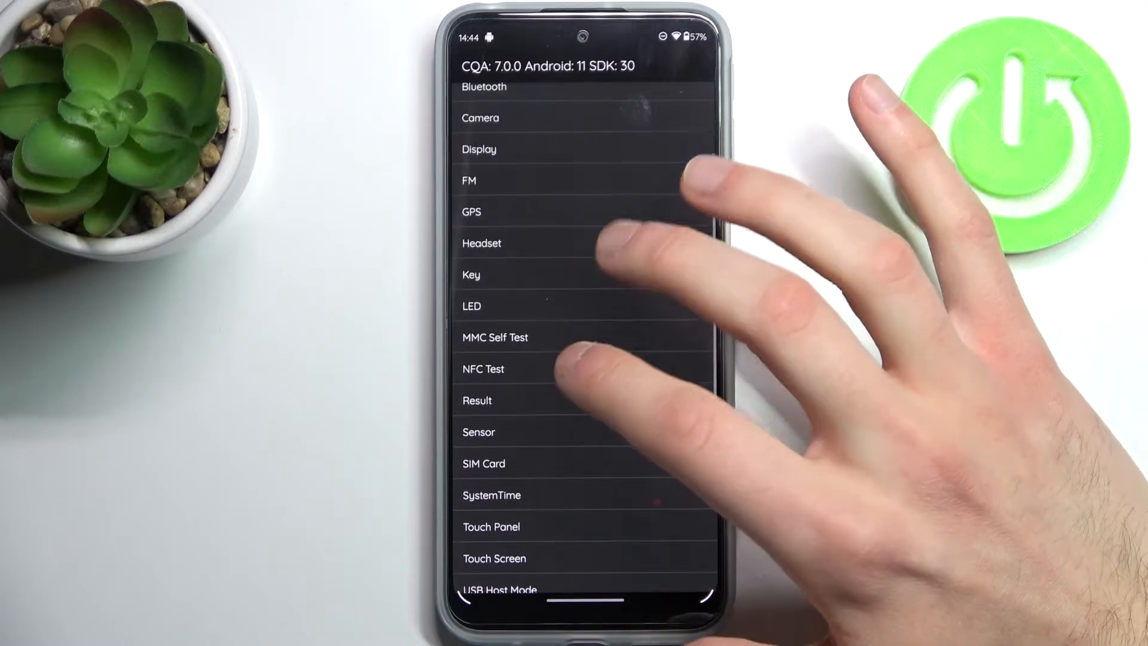
pyautogui.scroll(-3)
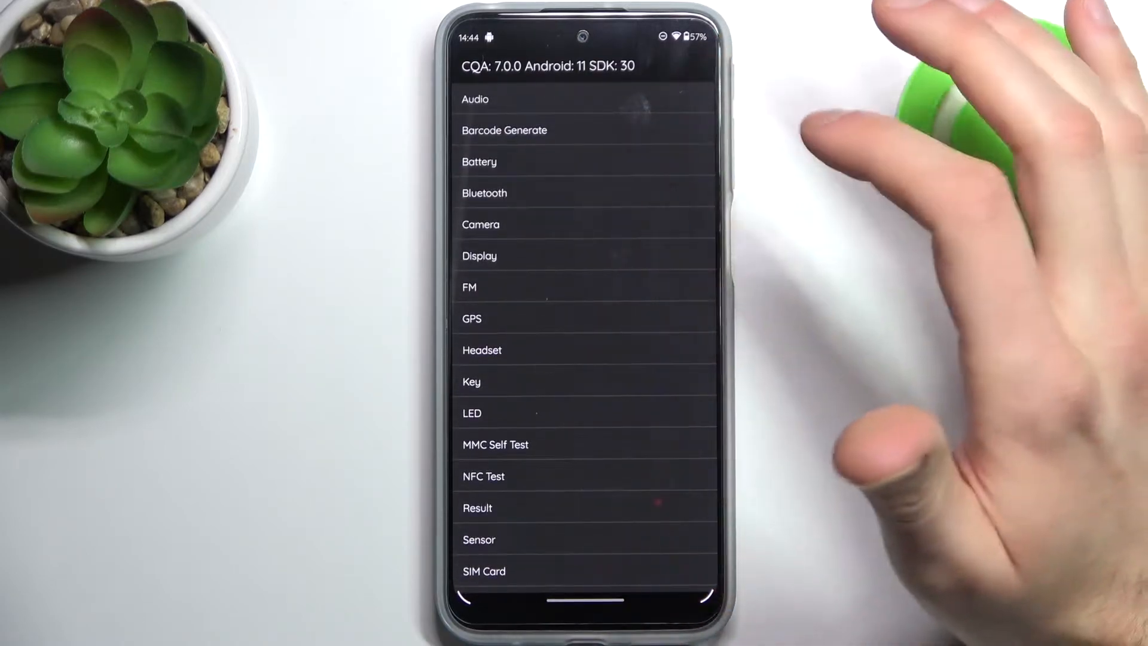
# - Show a colour bar pattern from Display Test Patterns, then return to the test list
pyautogui.click(480, 162)
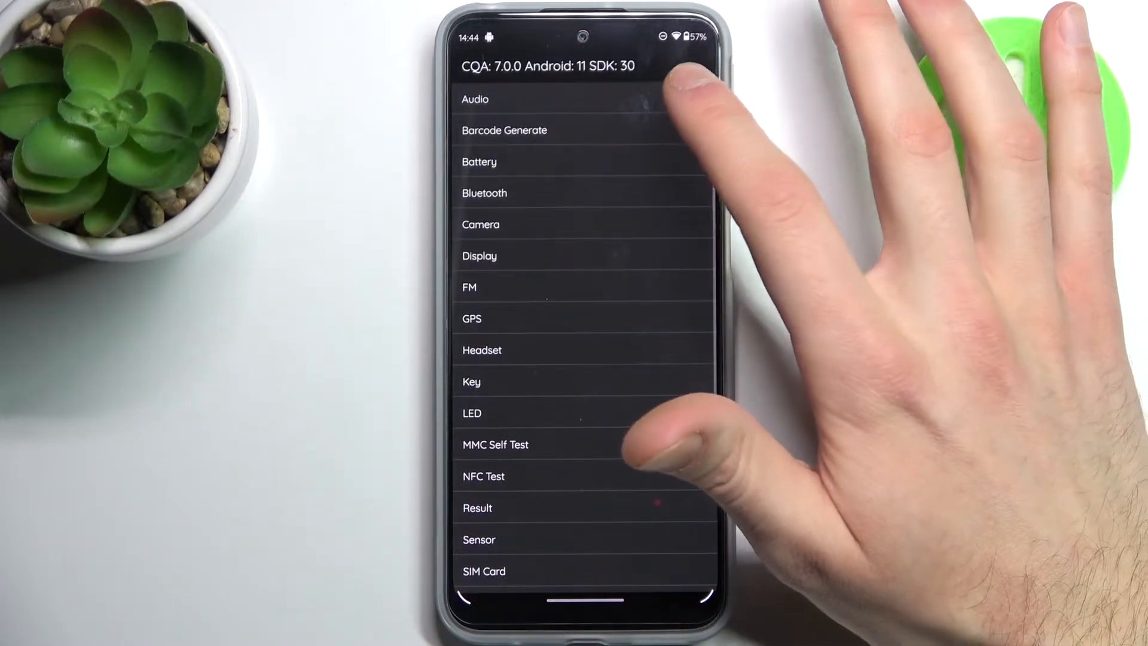
pyautogui.click(480, 255)
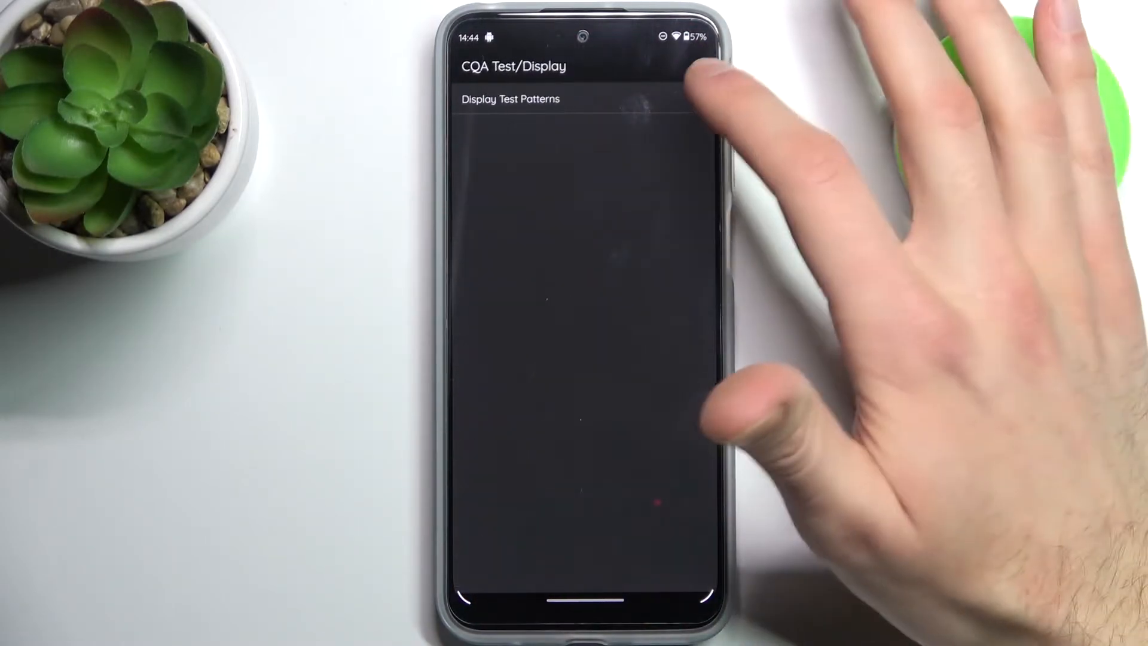
pyautogui.click(509, 98)
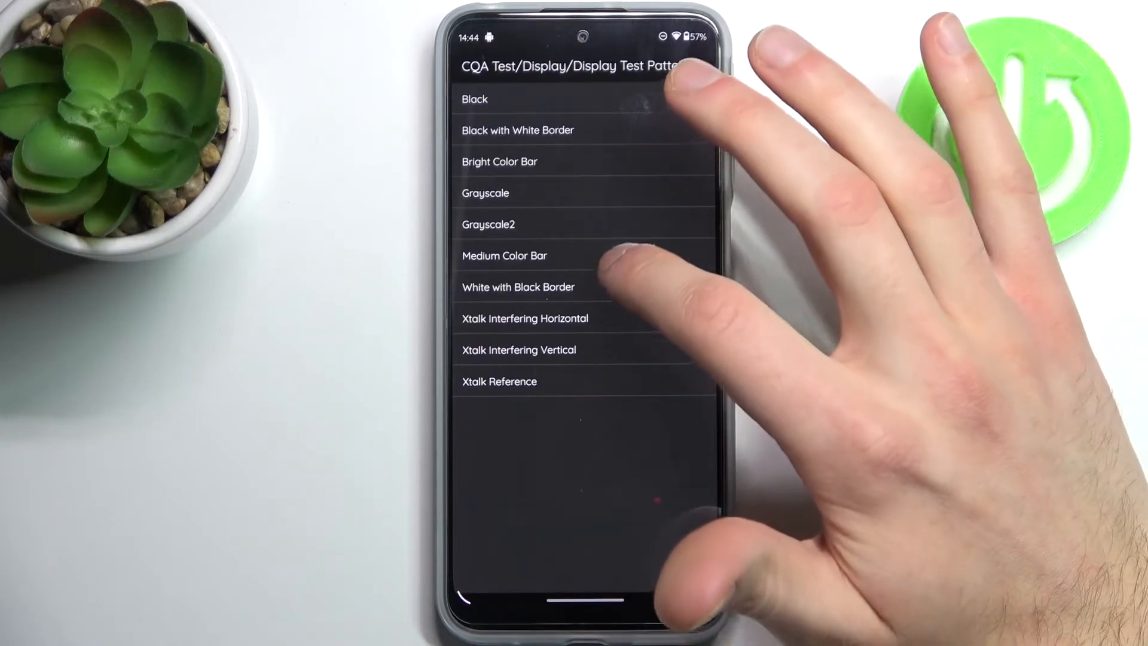
pyautogui.click(504, 255)
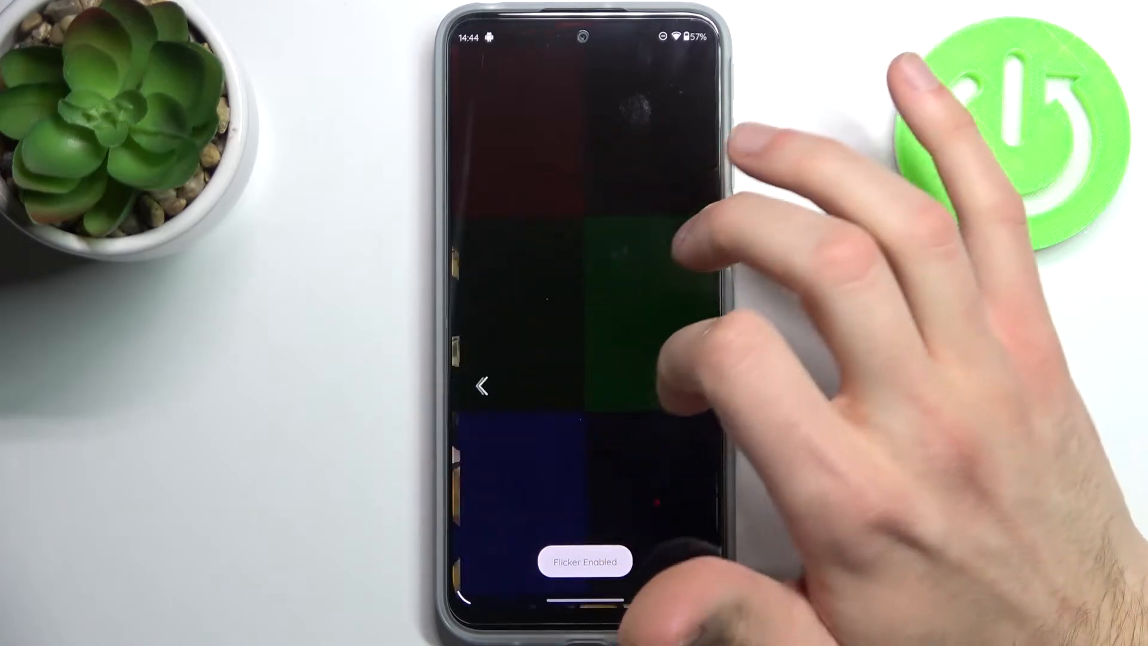
pyautogui.click(483, 386)
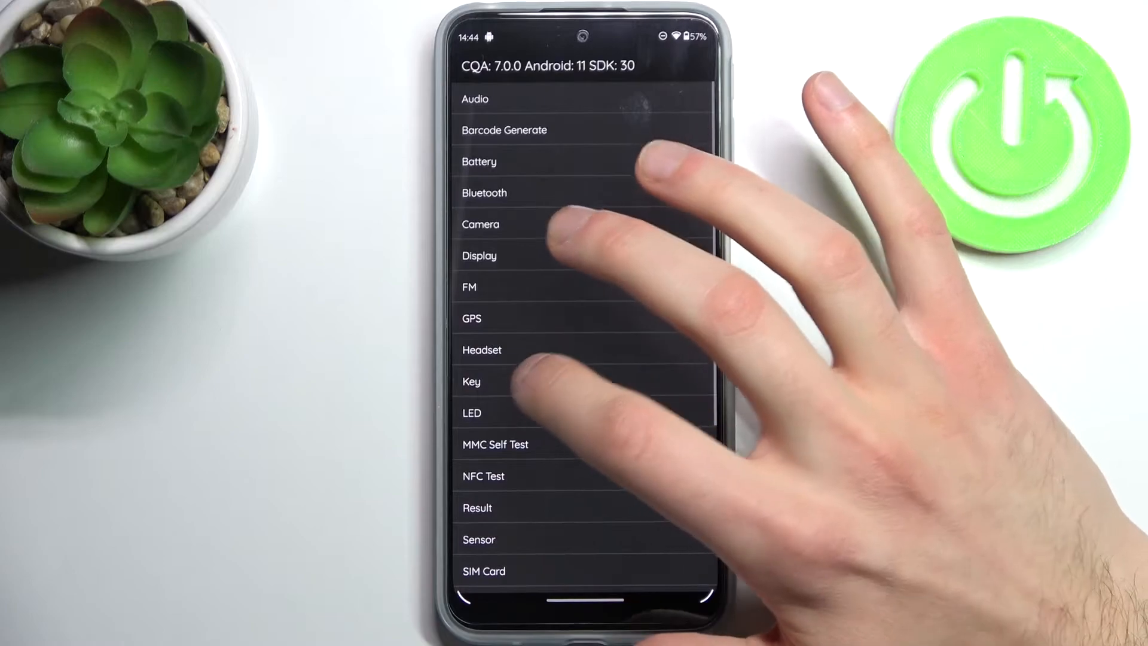
pyautogui.click(472, 382)
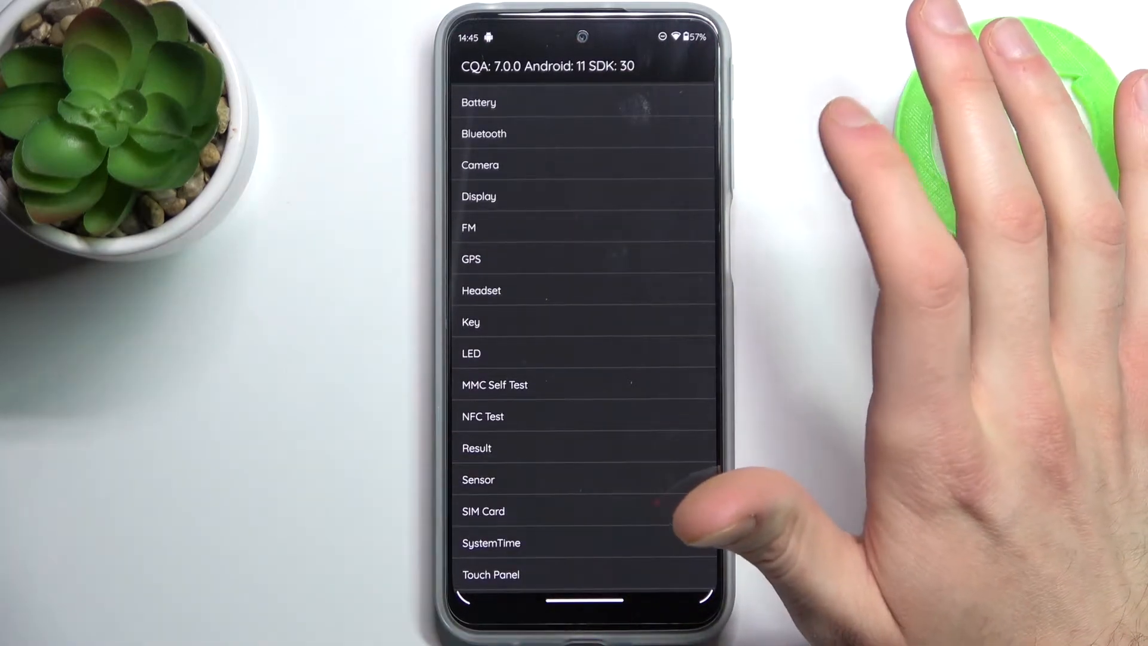
# - View the Sensor tests list, go back, and open the Touch Panel TP Test
pyautogui.click(479, 480)
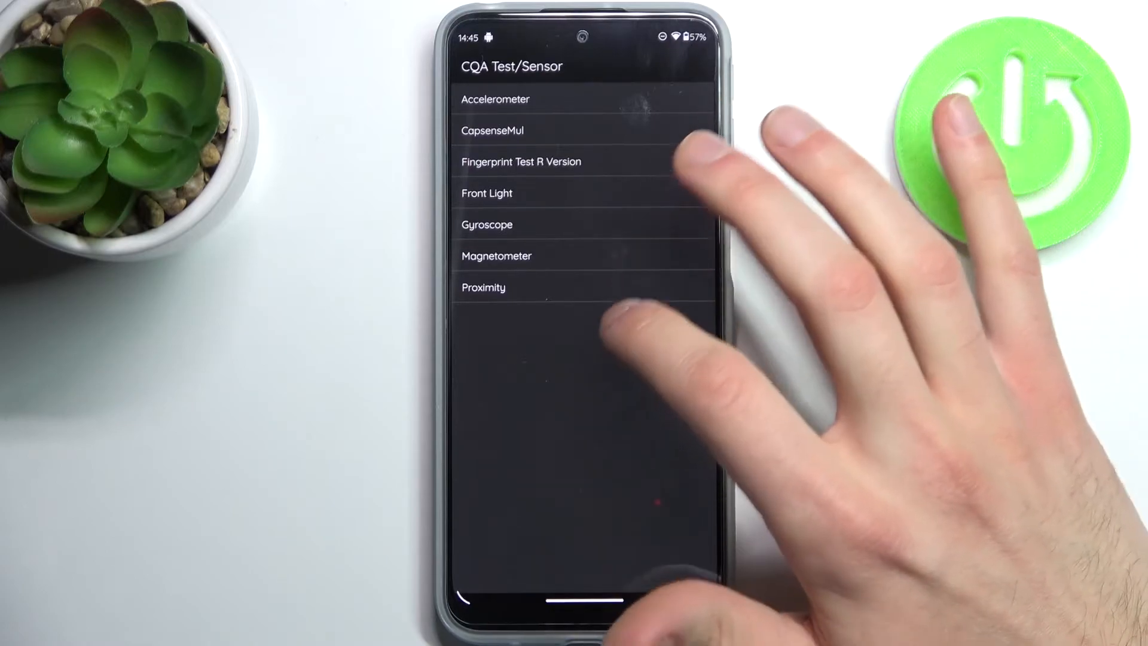
pyautogui.click(492, 131)
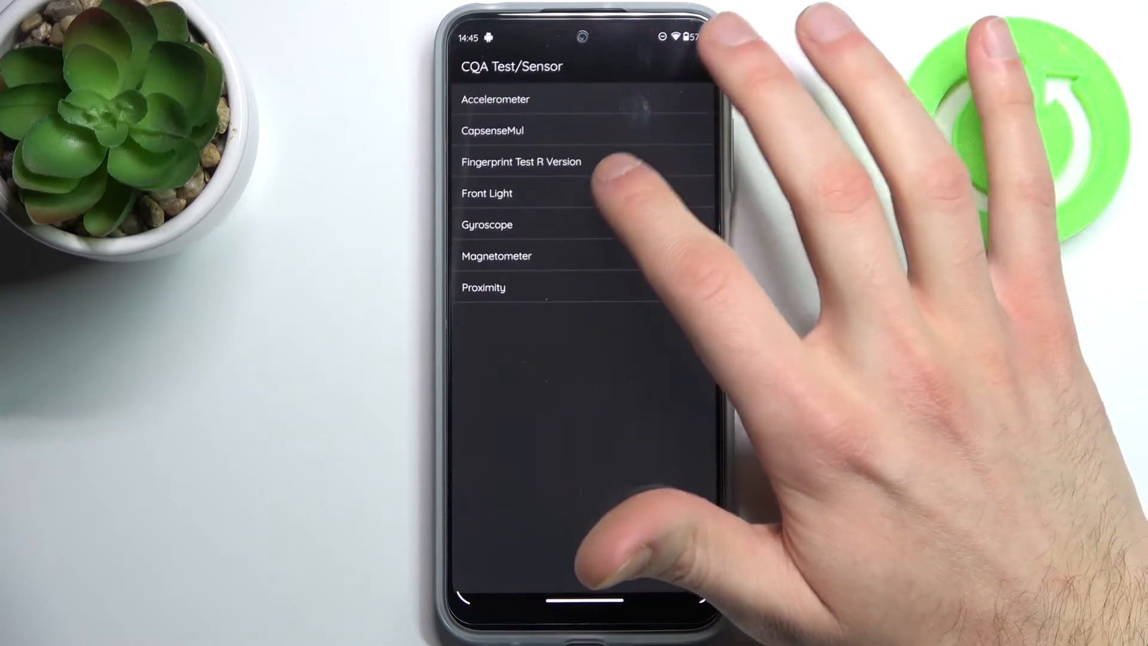
pyautogui.click(487, 193)
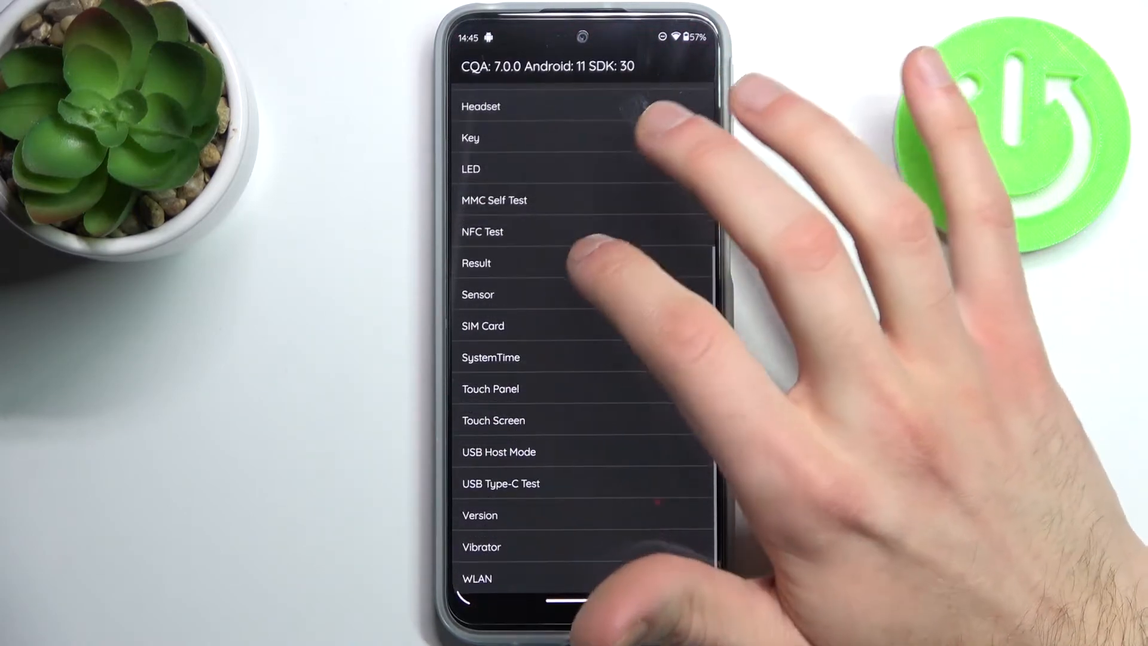
pyautogui.click(490, 389)
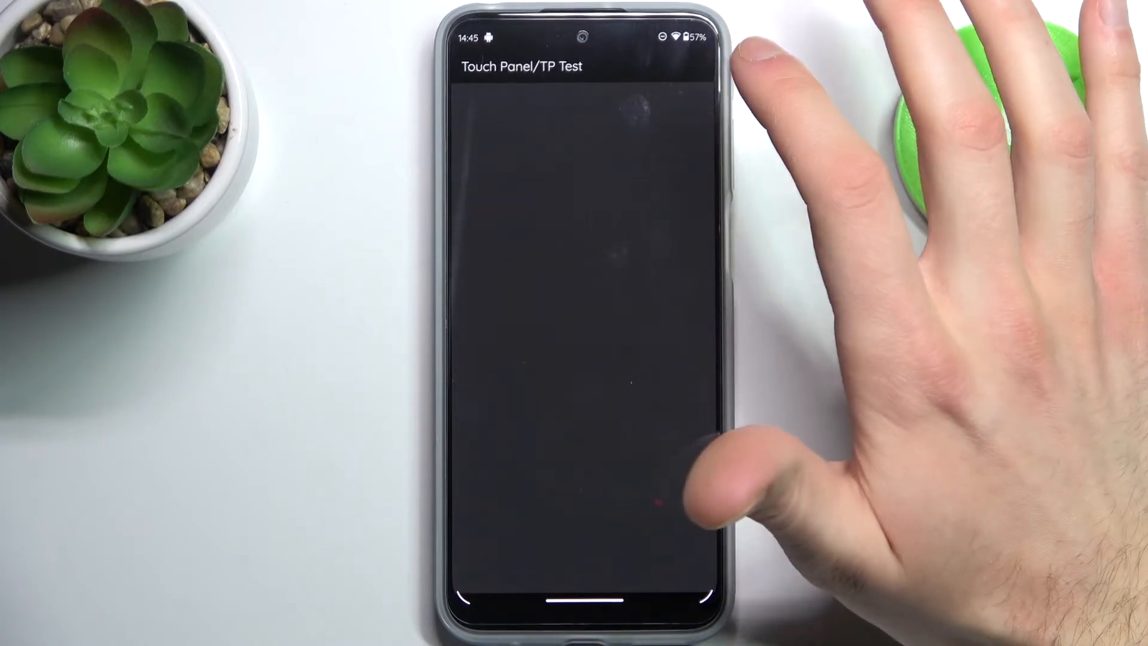